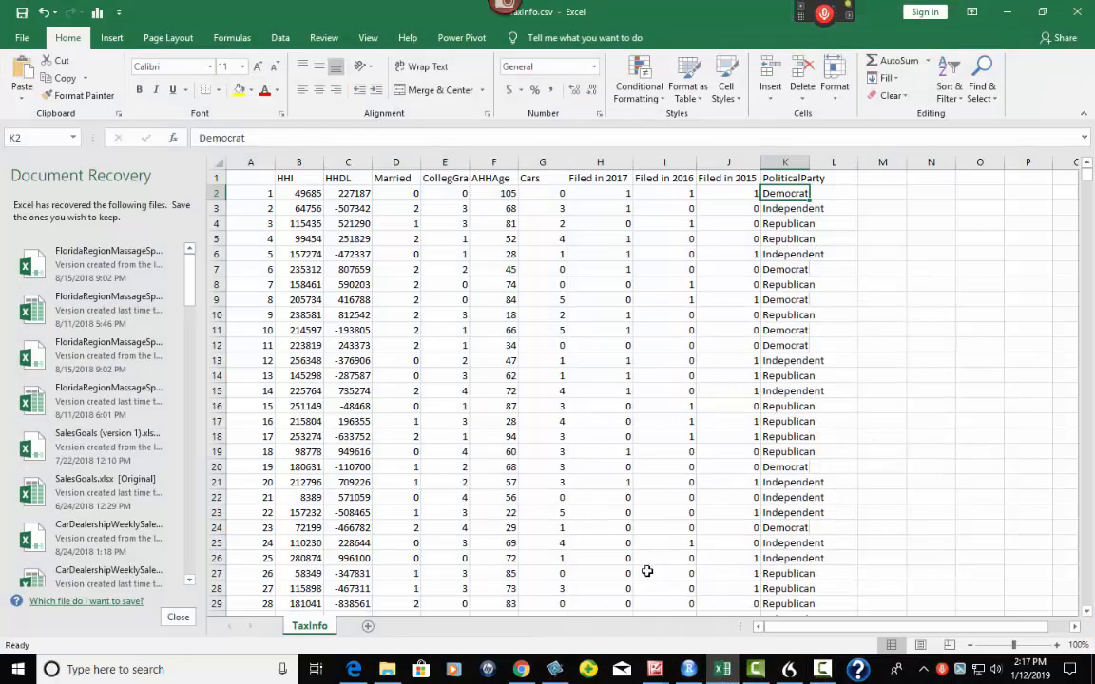
mouse_move(649, 573)
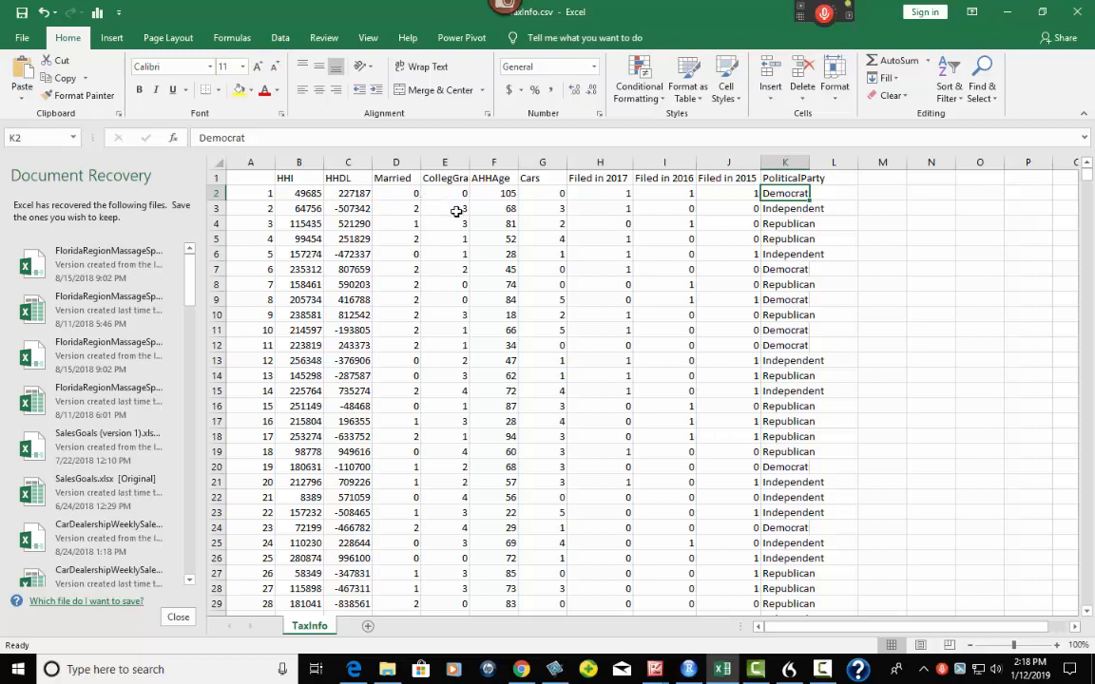
mouse_move(570, 325)
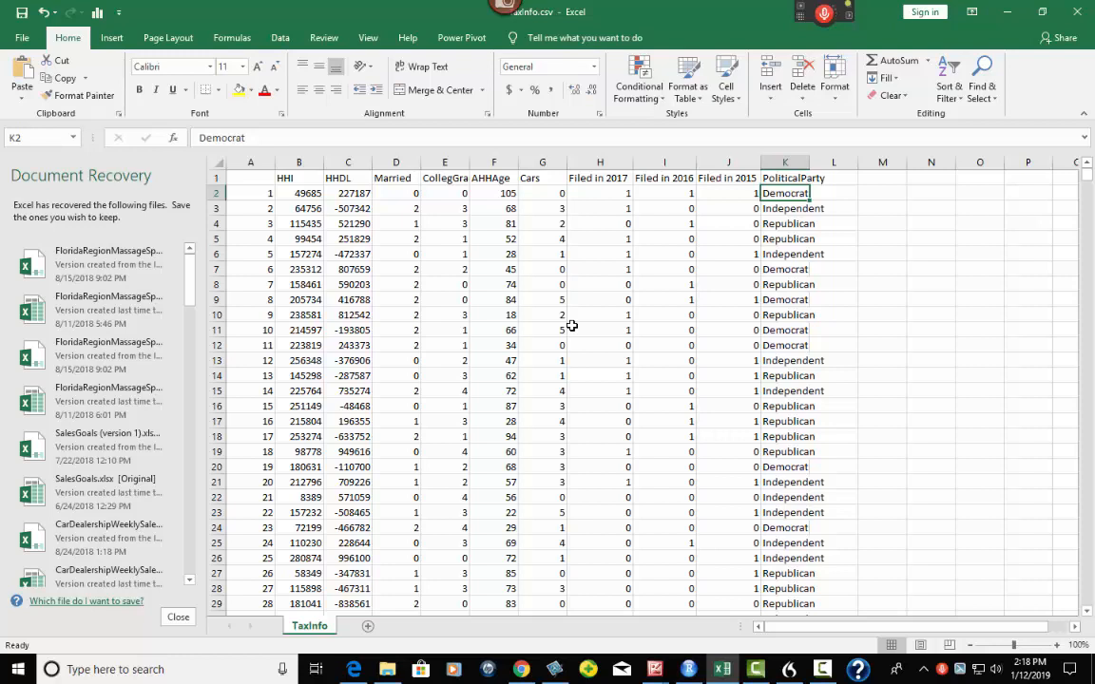
mouse_move(840, 226)
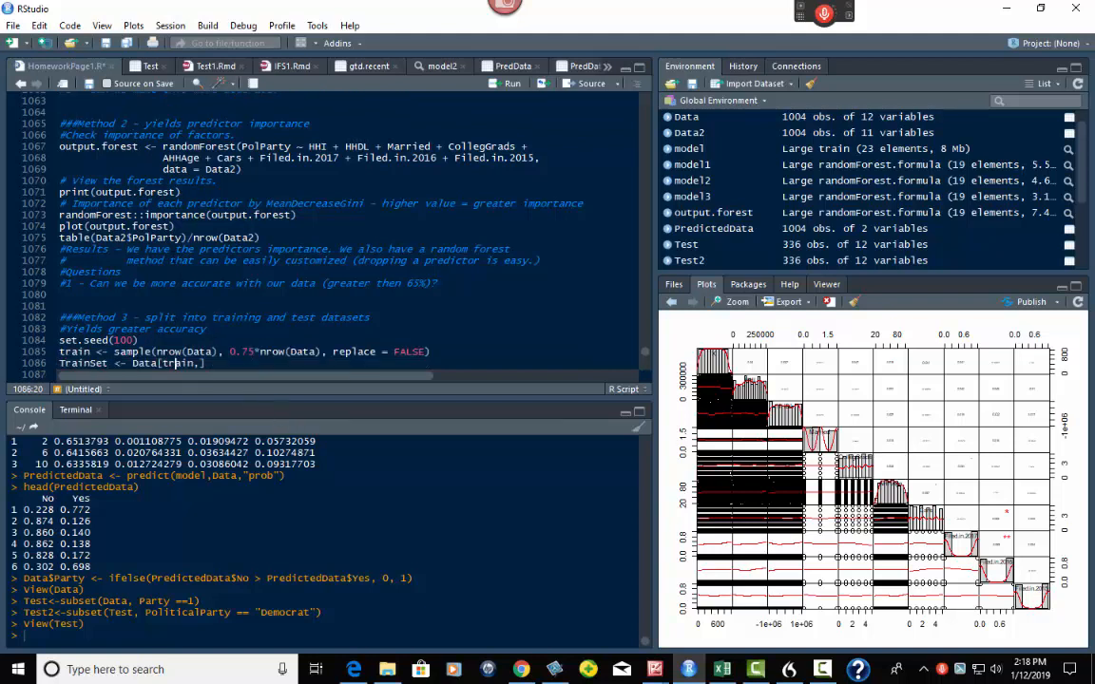
Add ValidSet <- Data[-train,] to the script, then select the randomForest call
type("ValidSet <- Data[-train,]")
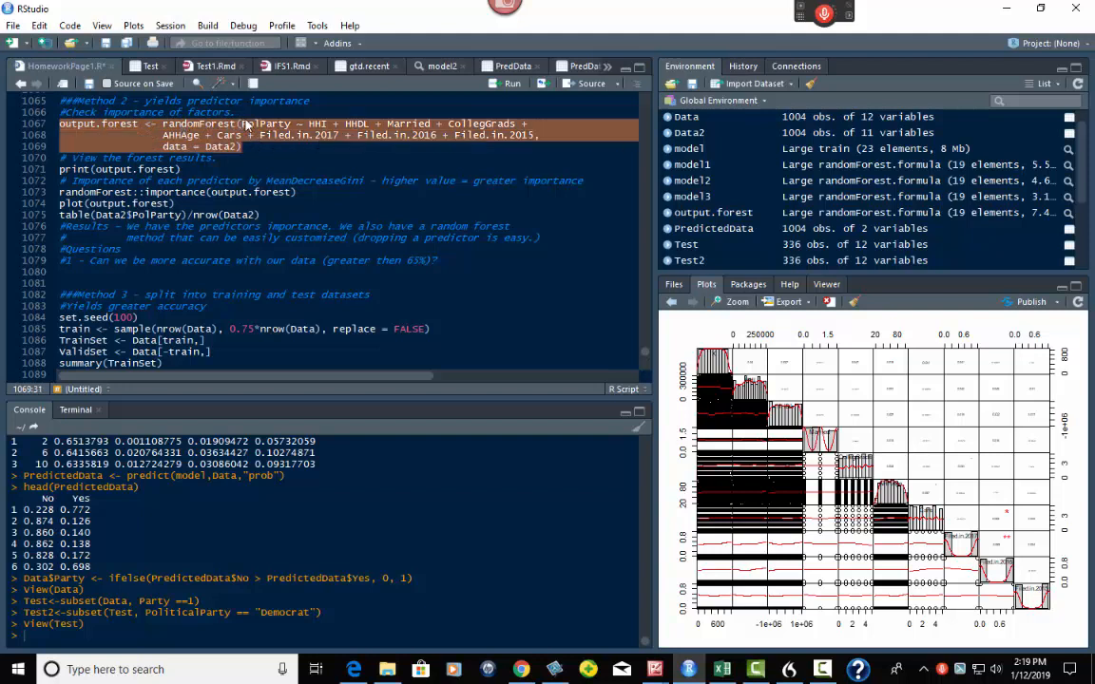
mouse_move(246, 123)
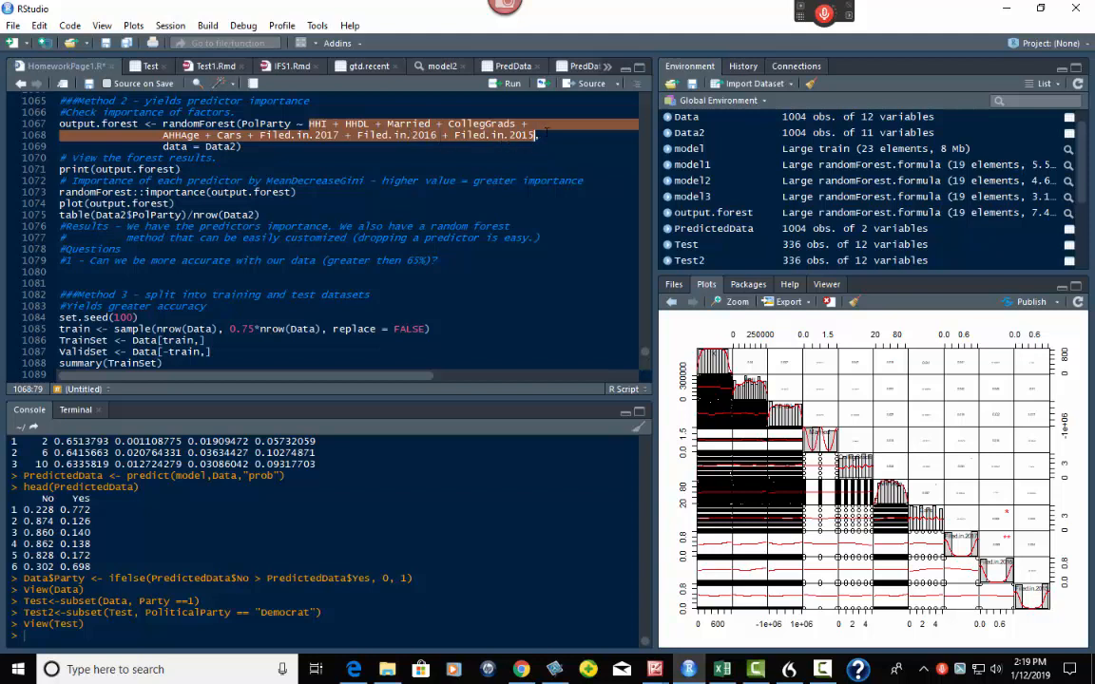
left_click(167, 145)
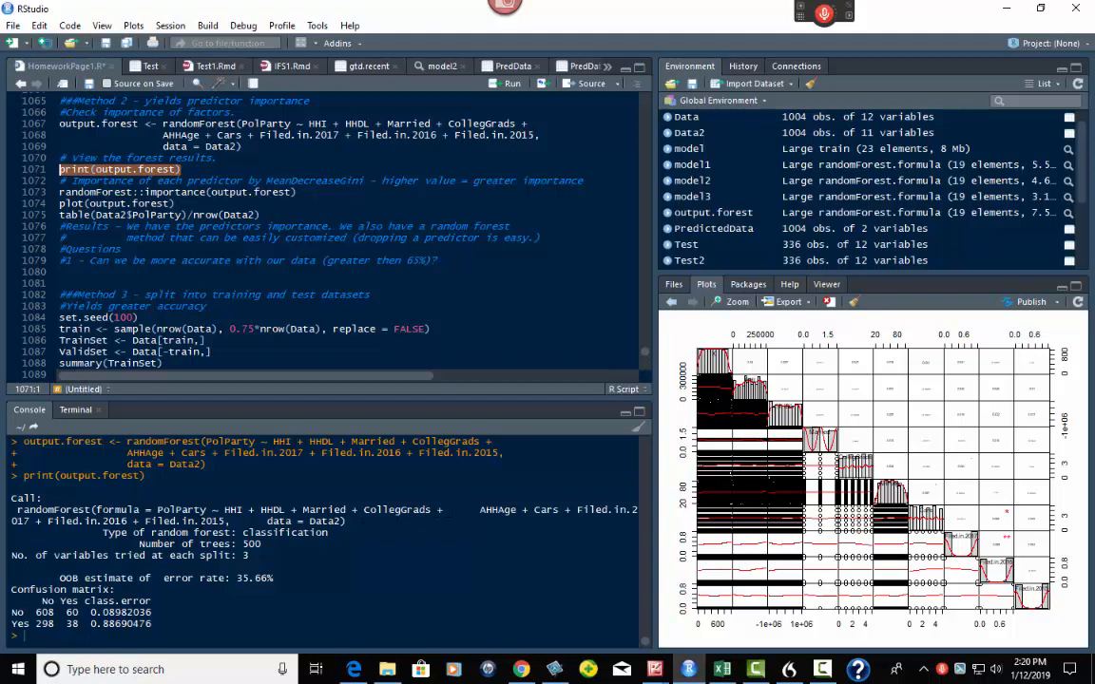
Highlight the print(output.forest) line and the three-variables-per-split figure in the output
double_click(219, 532)
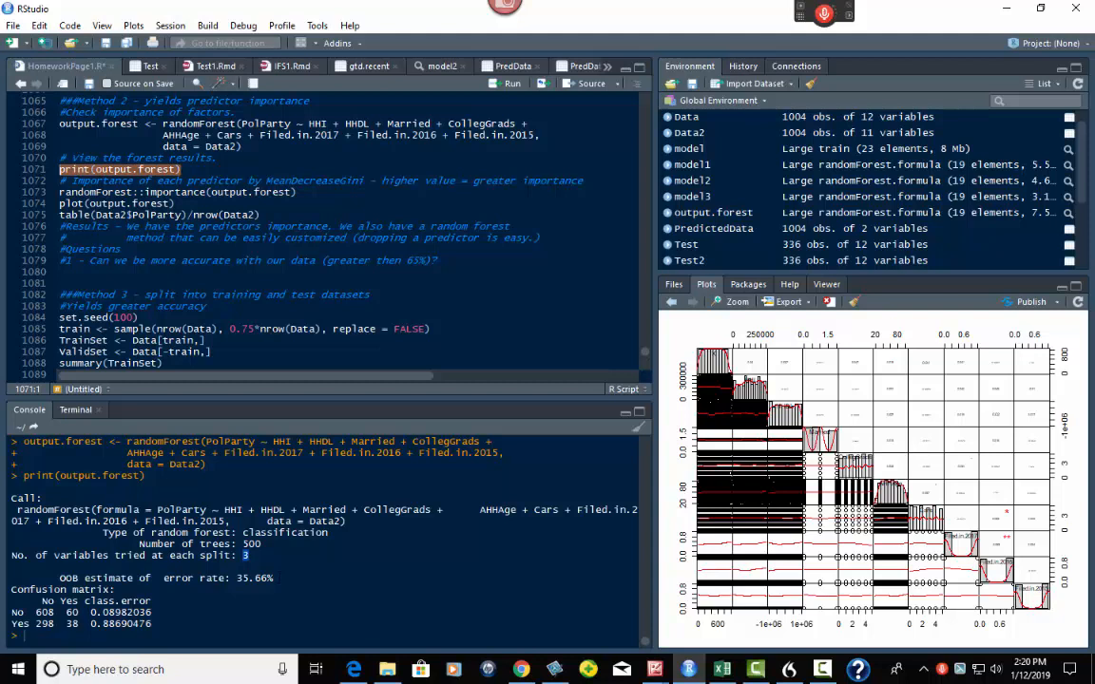
double_click(254, 578)
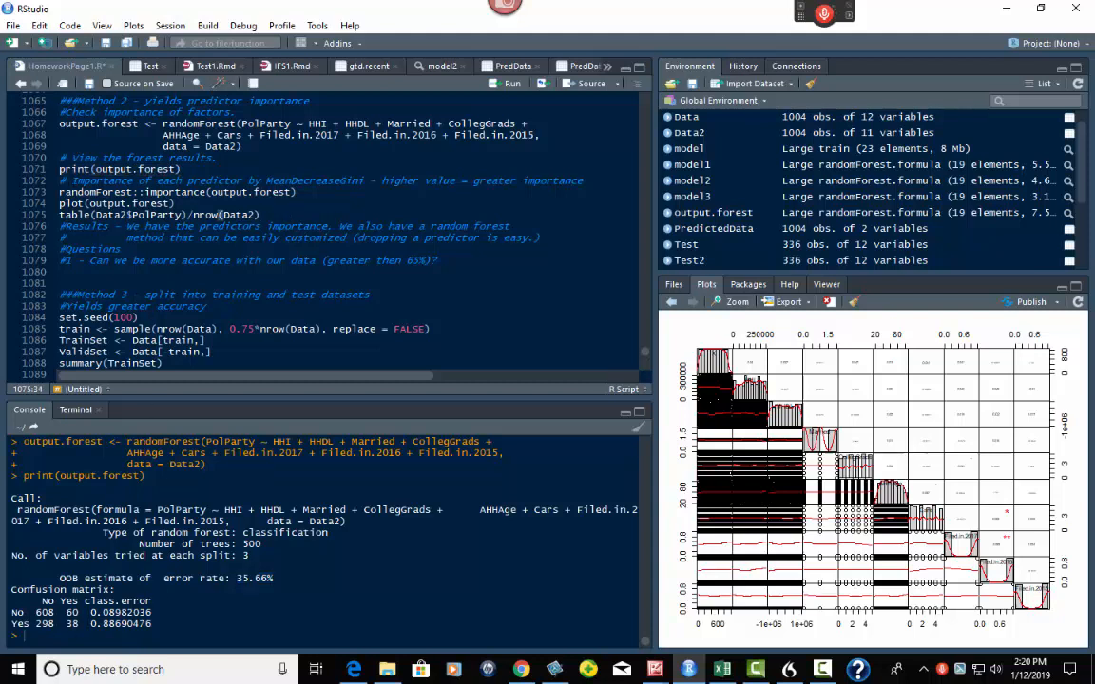
Select the randomForest::importance(output.forest) line, then the line that plots the forest
left_click_drag(60, 181, 466, 181)
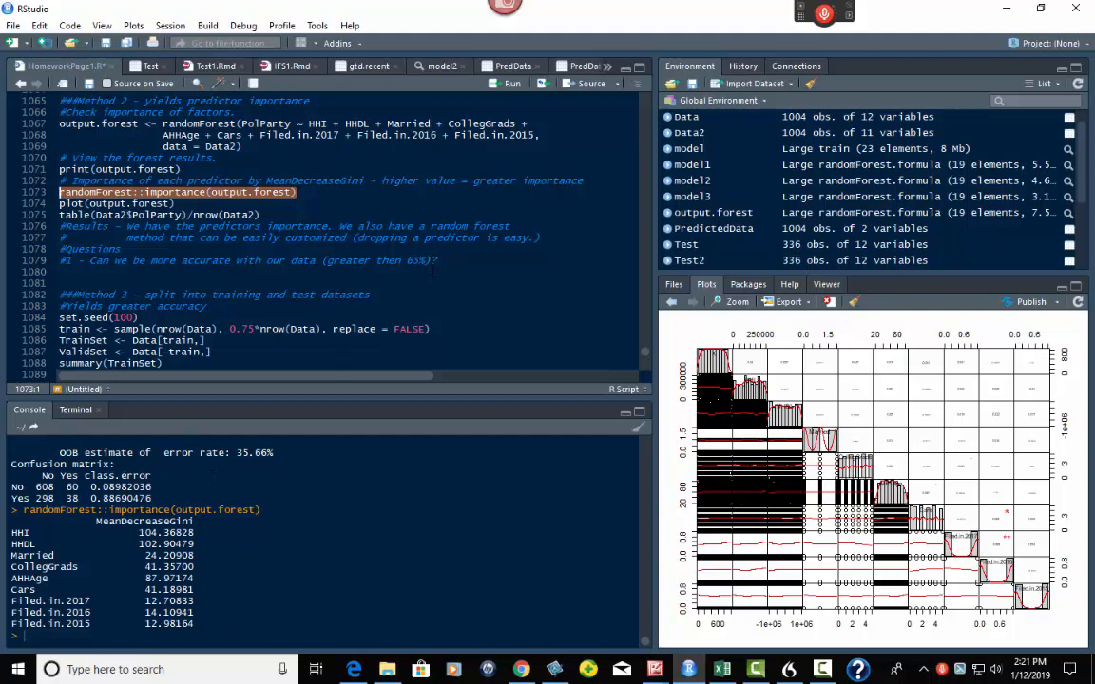
mouse_move(582, 192)
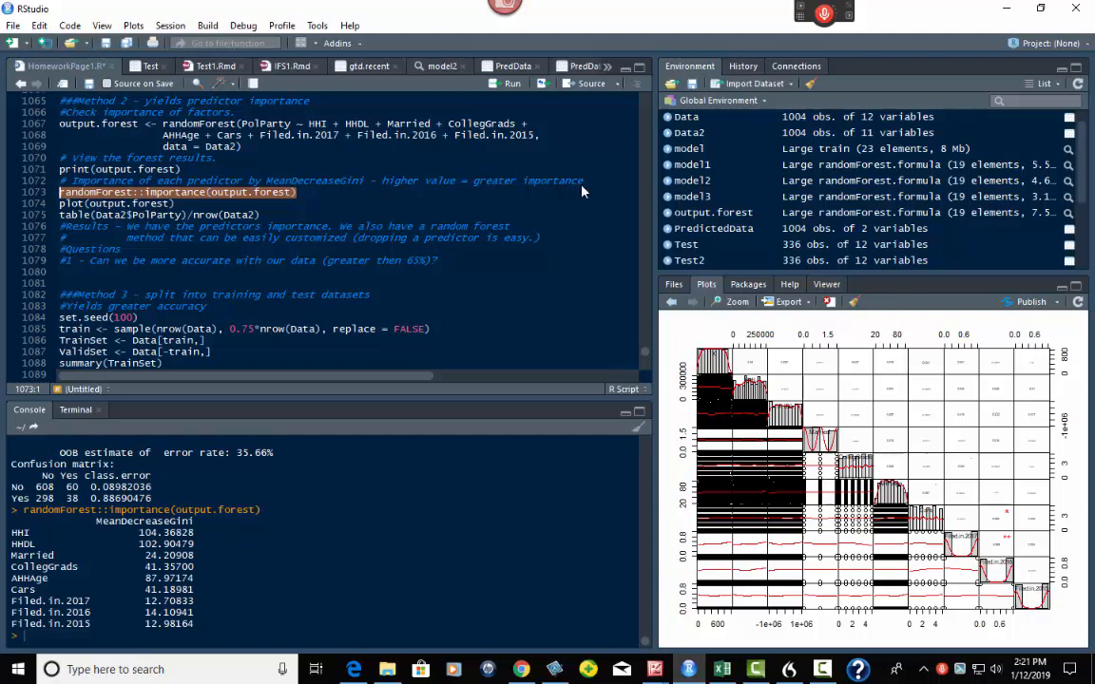
left_click_drag(380, 181, 581, 181)
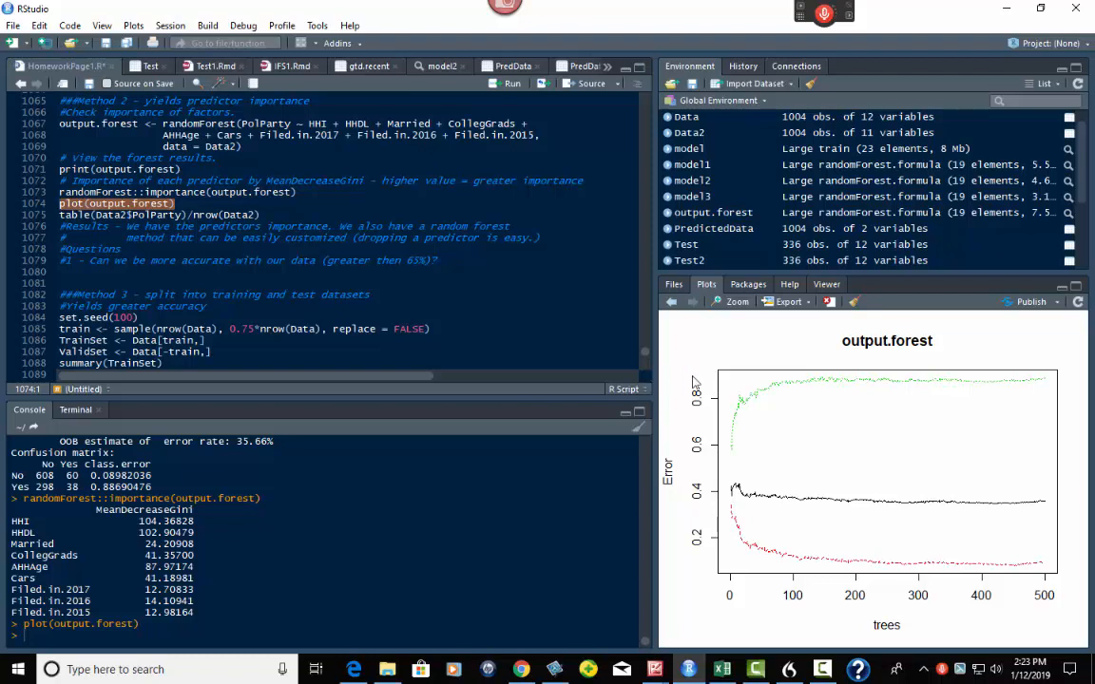
mouse_move(837, 470)
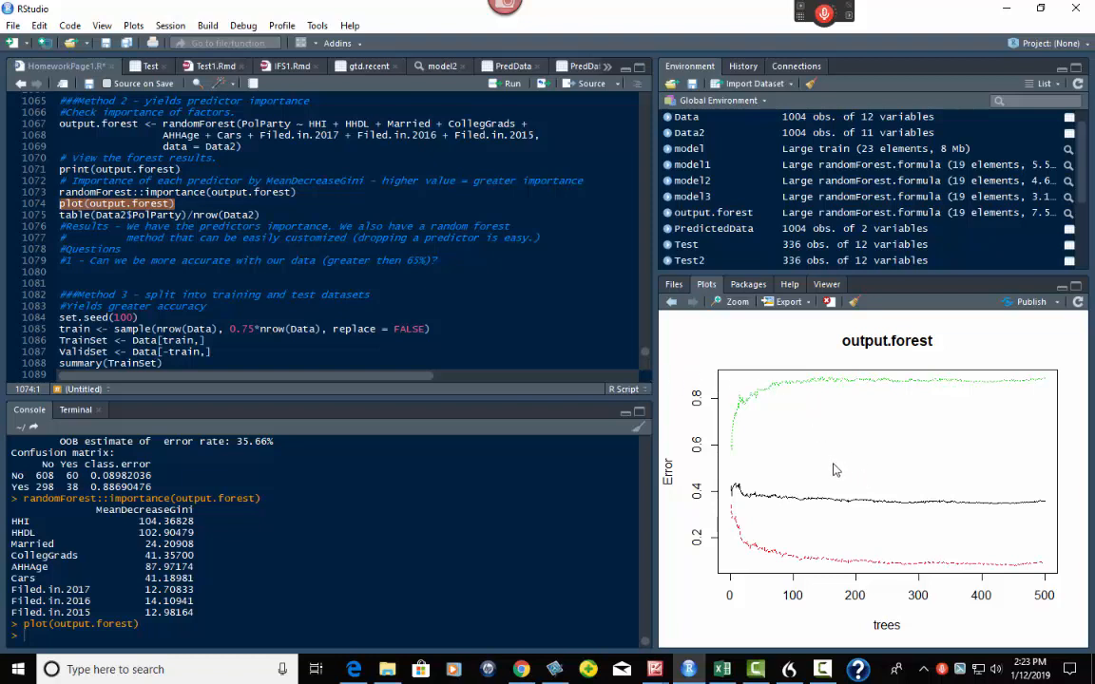
mouse_move(814, 553)
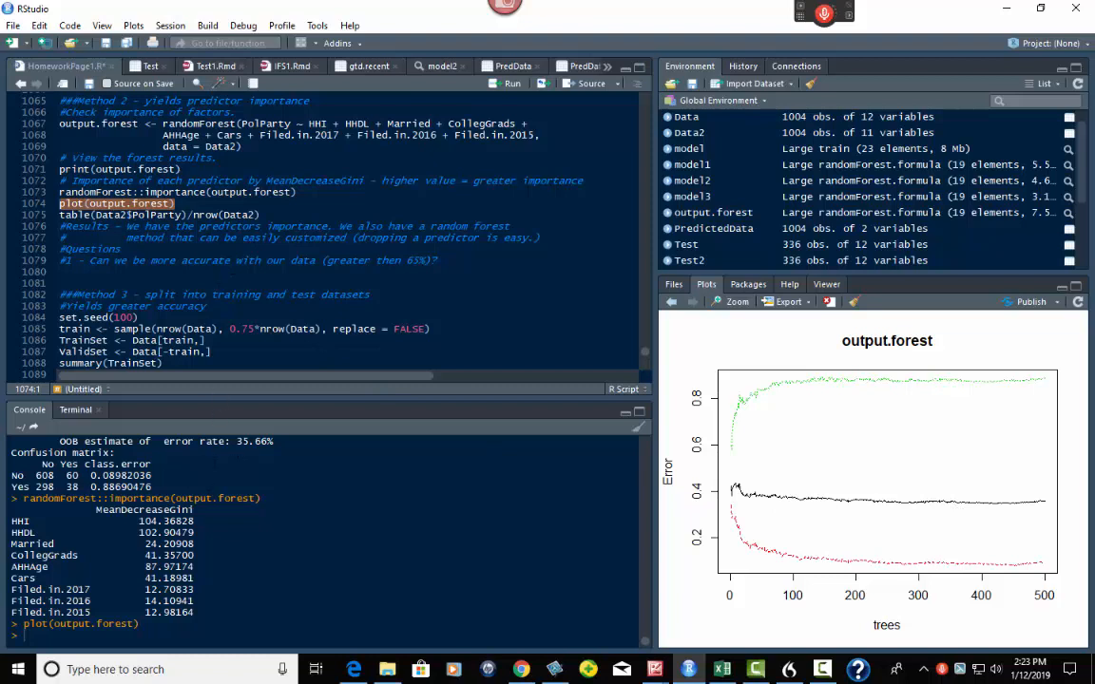
mouse_move(812, 508)
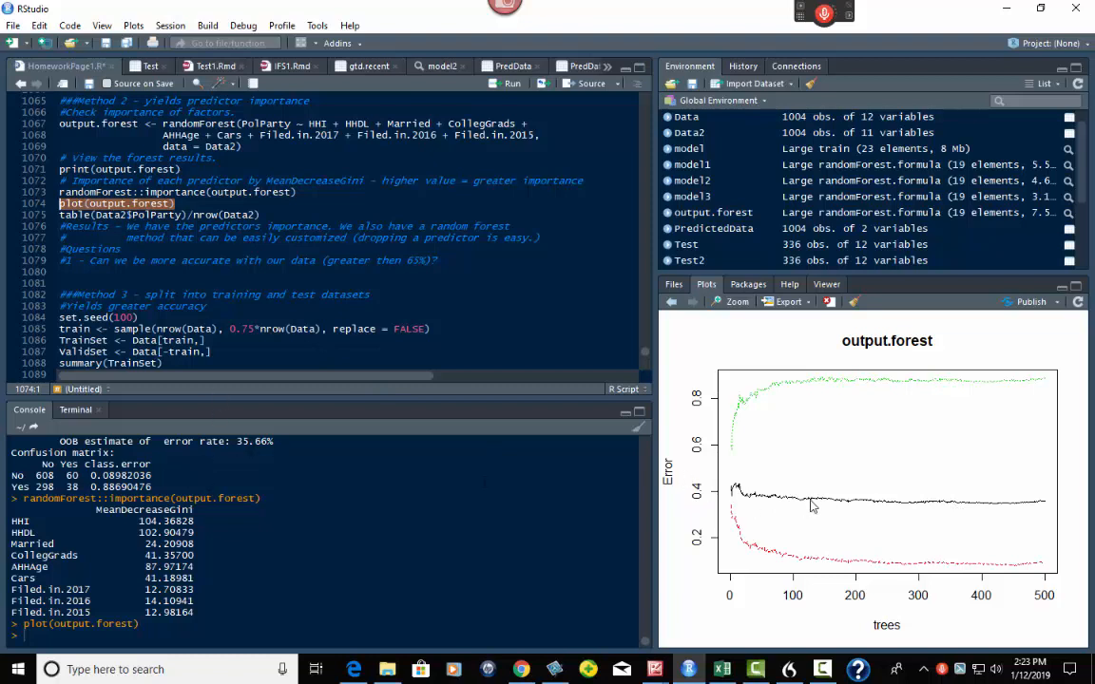
mouse_move(740, 502)
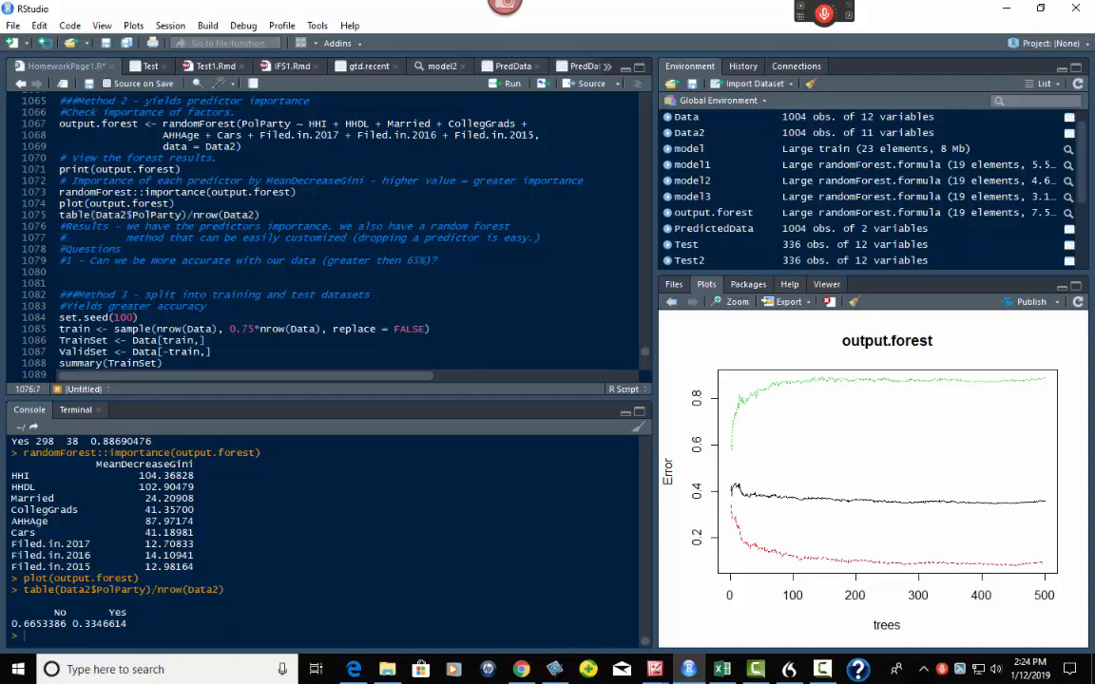
Select the #Results comment about predictor importance
left_click_drag(60, 226, 457, 238)
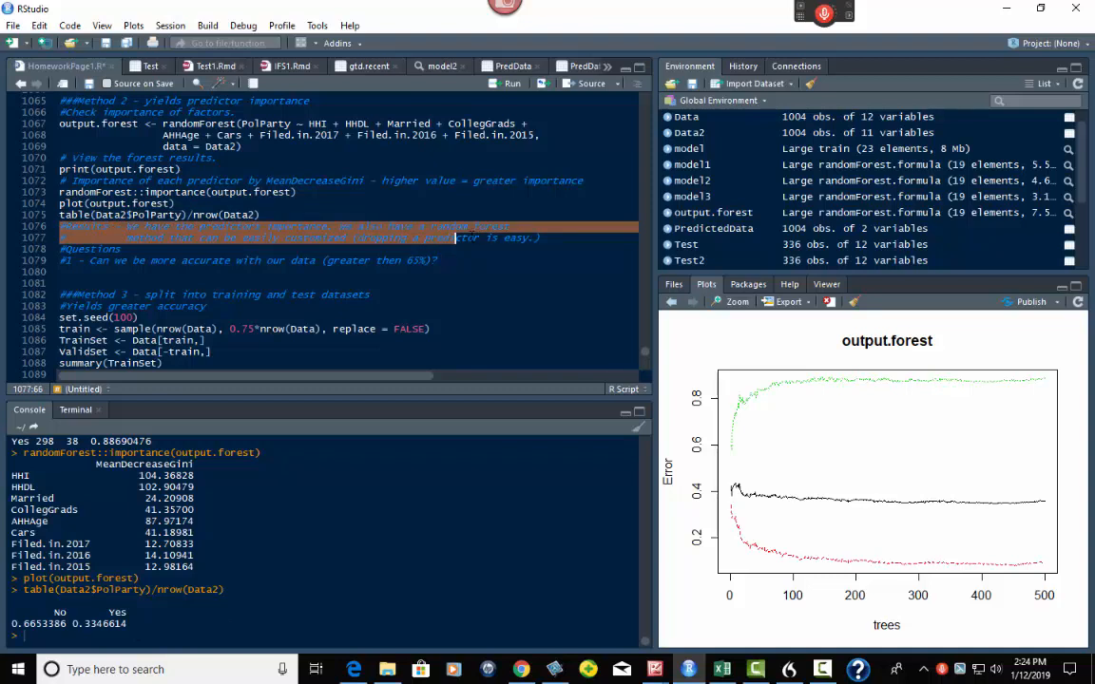